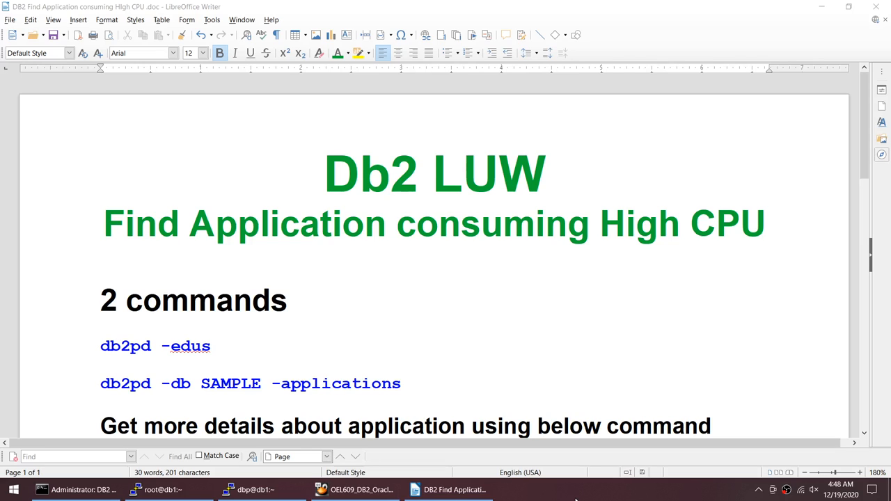
Filter the EDU list to db2agent entries and stage db2pd -db SAMPLE -applications at the prompt
left_click(160, 491)
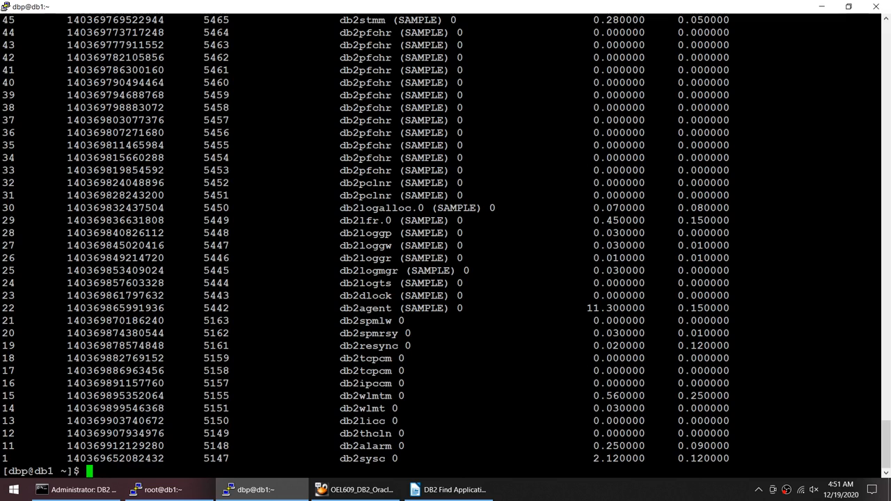
type("db2pd -db SAMPLE -applications")
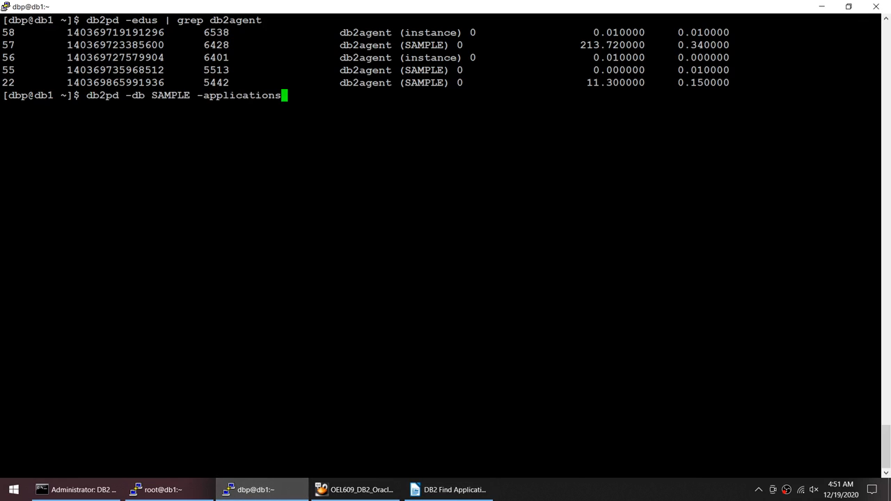
left_click(448, 490)
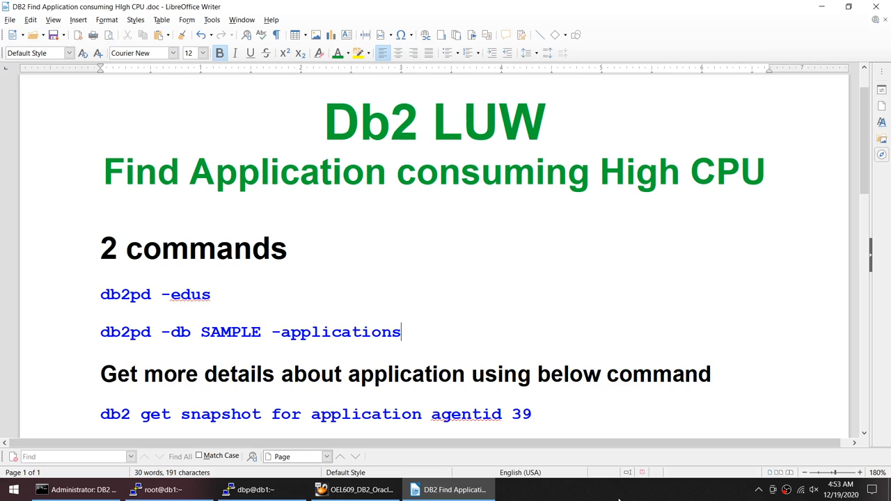